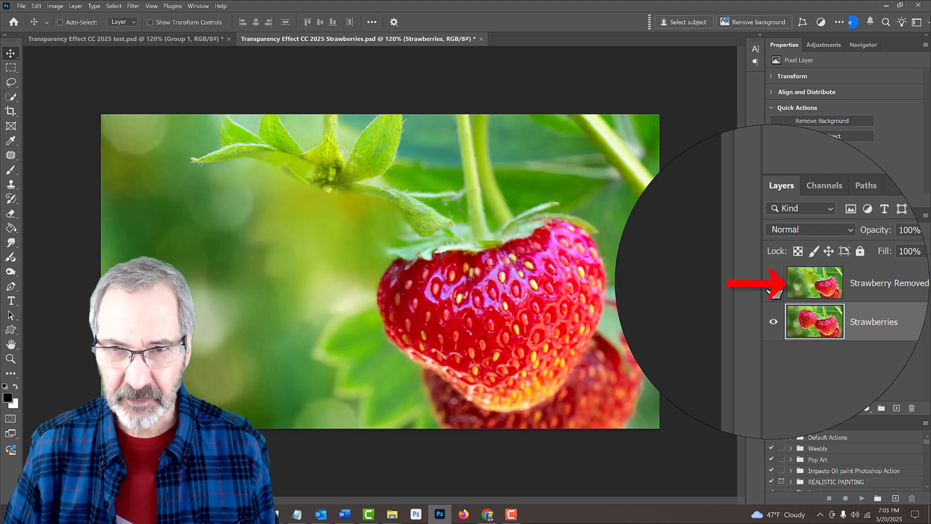
- Select the Strawberries layer and hide the Strawberry Removed layer
left_click(773, 283)
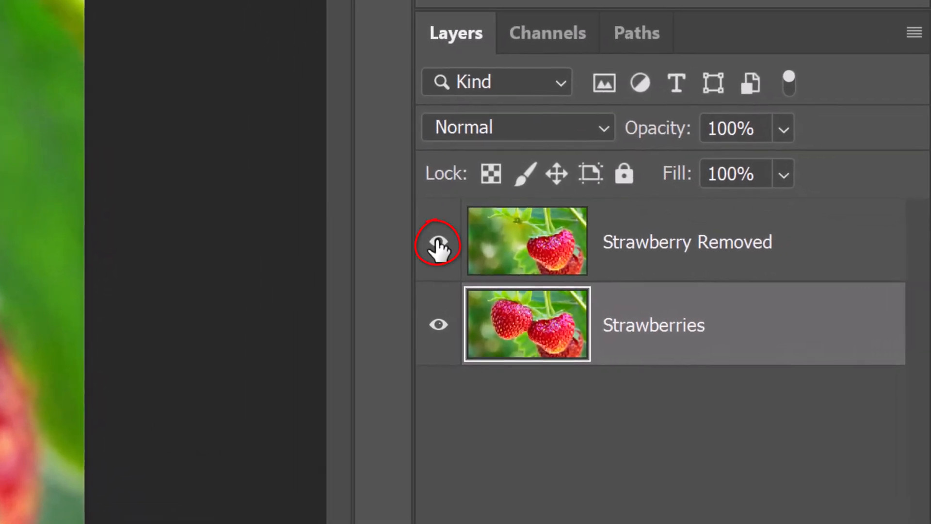
left_click(439, 242)
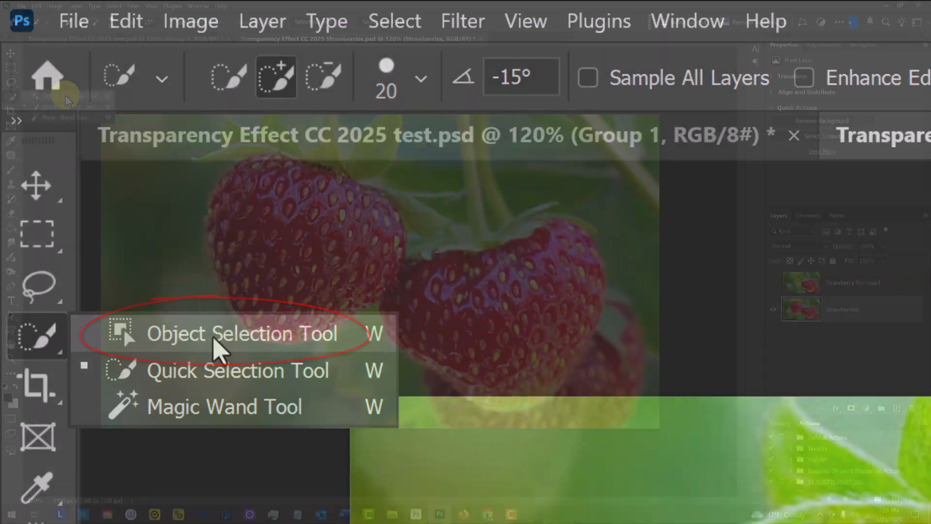
- Select the upper-left strawberry with the Object Selection Tool
left_click(240, 333)
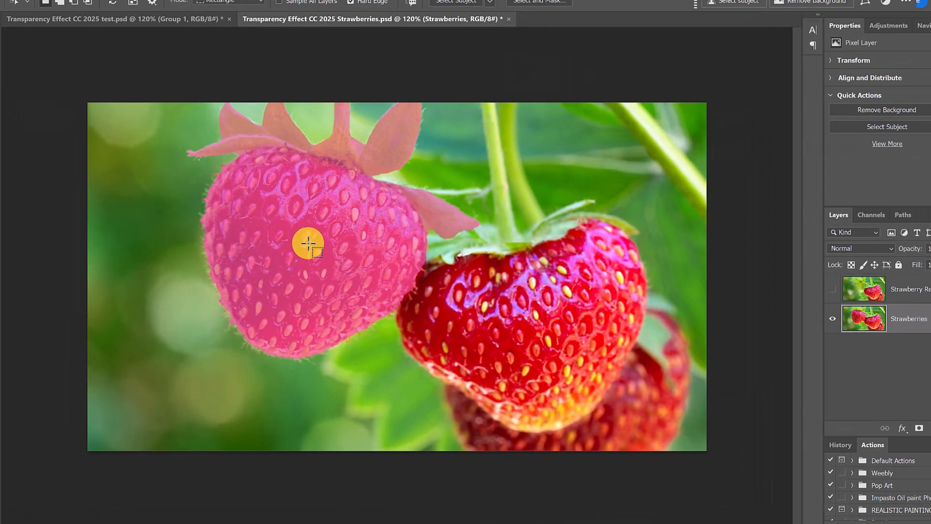
left_click(35, 326)
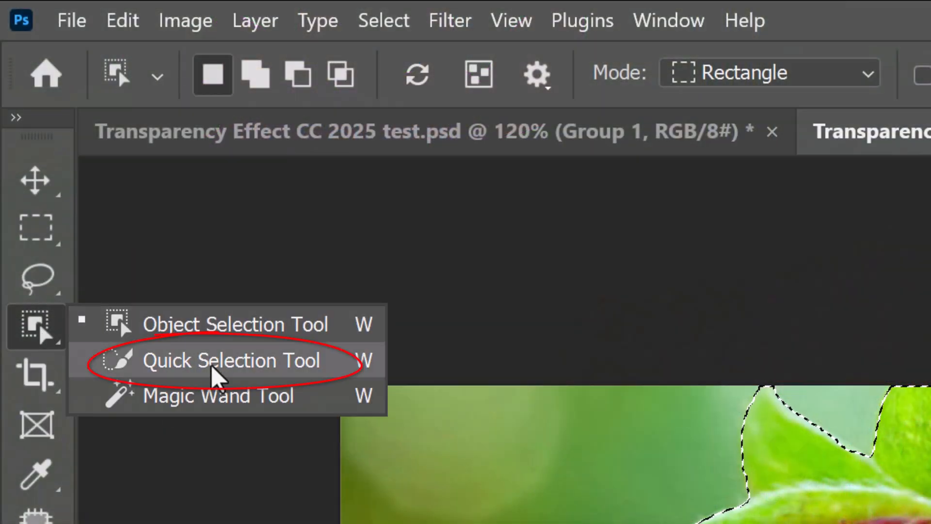
key("ctrl+j")
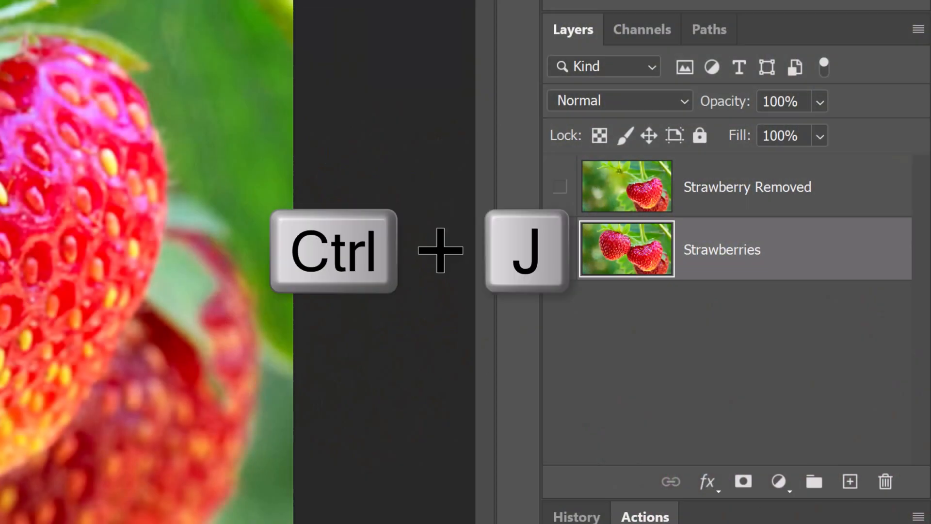
- Copy the strawberry to Layer 1 at the top, with Strawberry Removed visible again
key("ctrl+j")
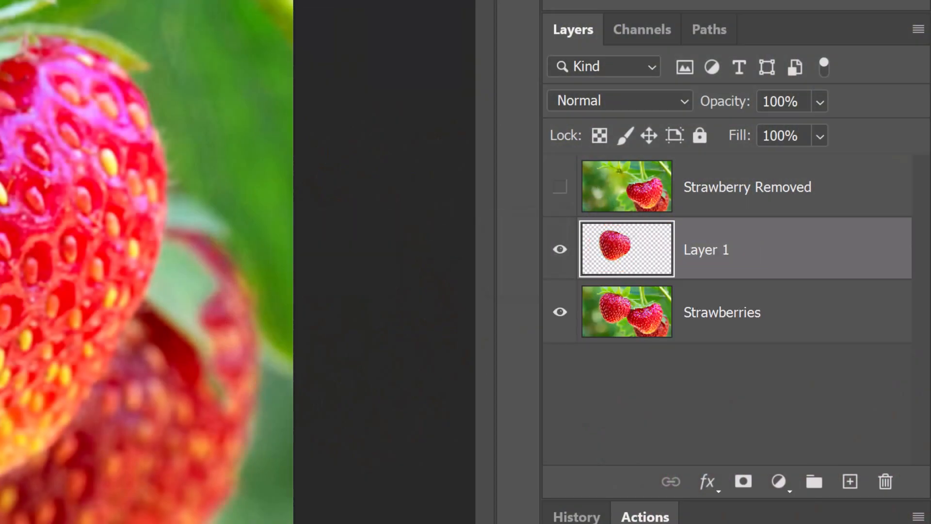
left_click_drag(627, 249, 627, 218)
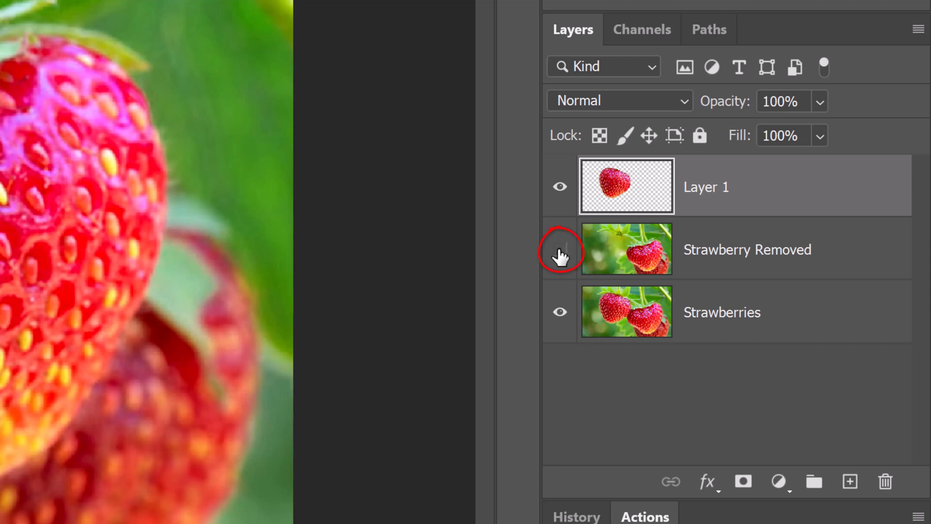
left_click(559, 249)
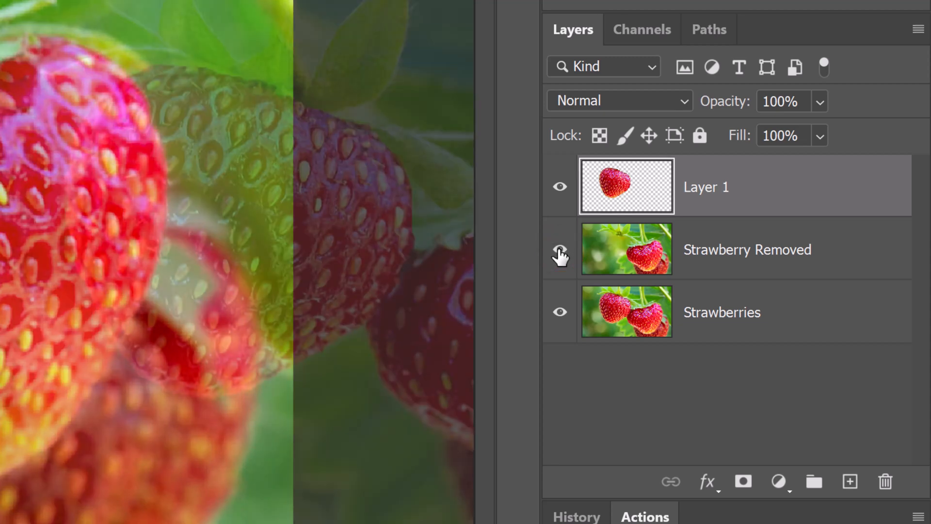
left_click(559, 186)
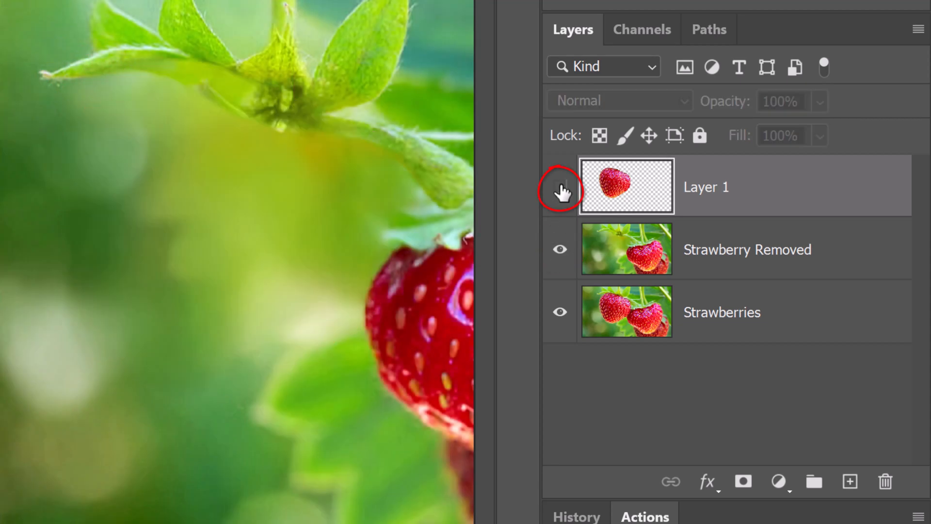
left_click(560, 186)
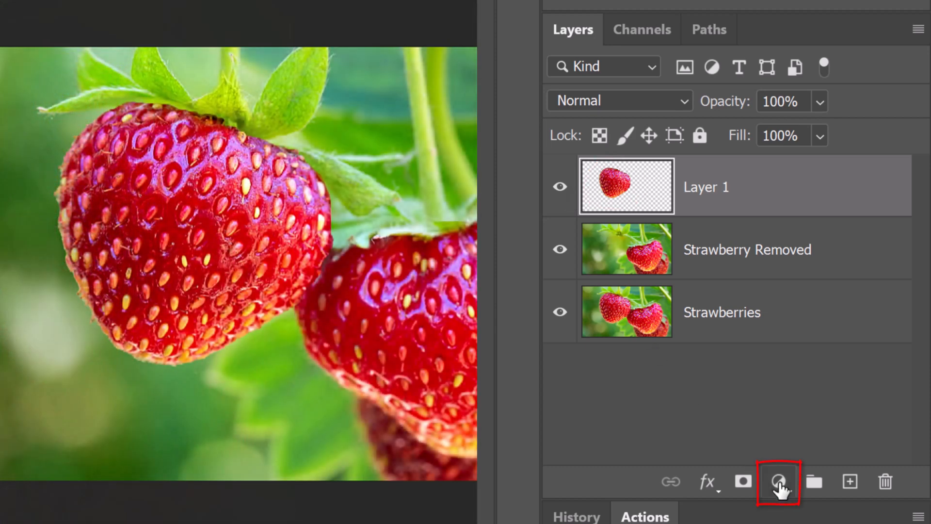
- Add a Black & White adjustment layer to grey out the copied strawberry
left_click(778, 482)
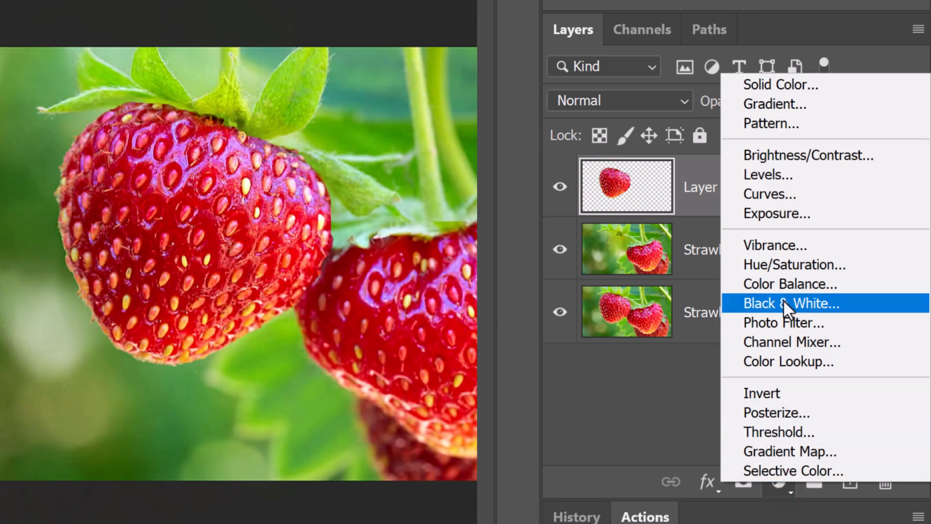
left_click(792, 304)
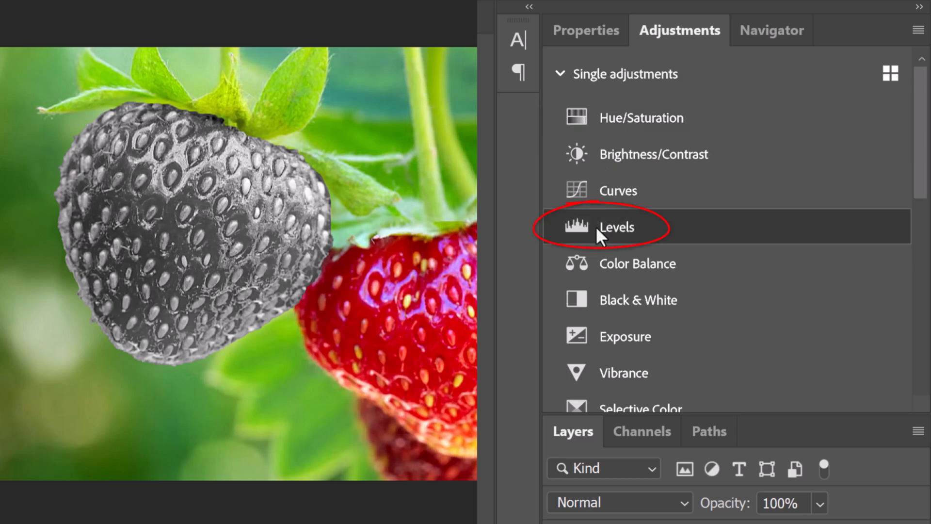
- Add a Levels adjustment with black point 80 and midtones 1.10
left_click(616, 227)
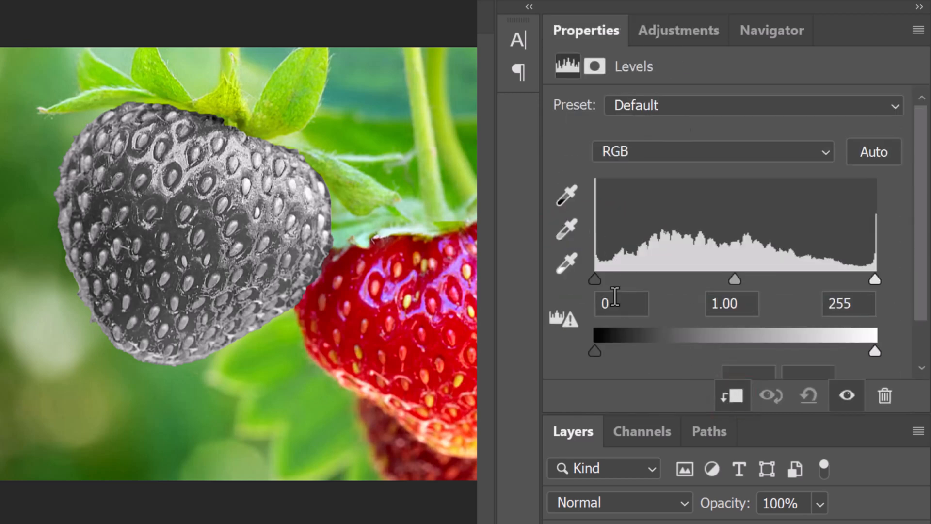
left_click_drag(595, 279, 665, 279)
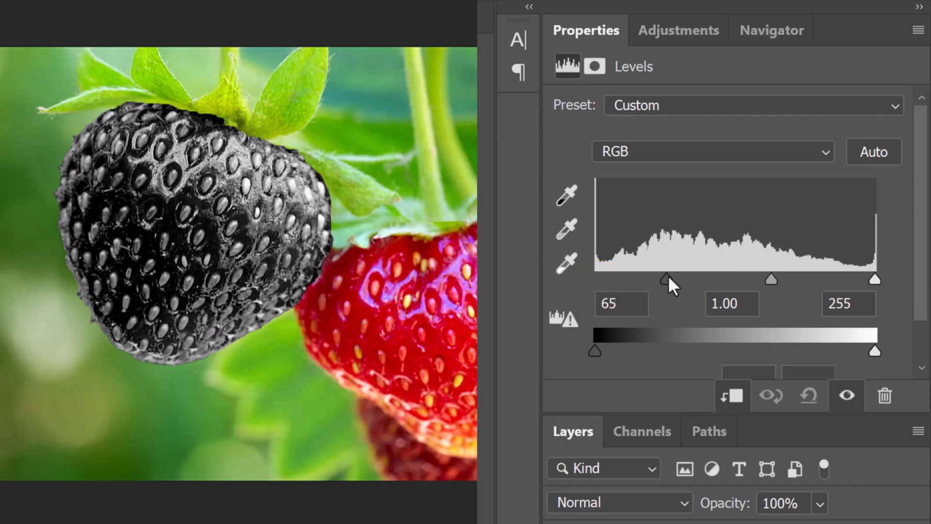
left_click_drag(666, 279, 682, 279)
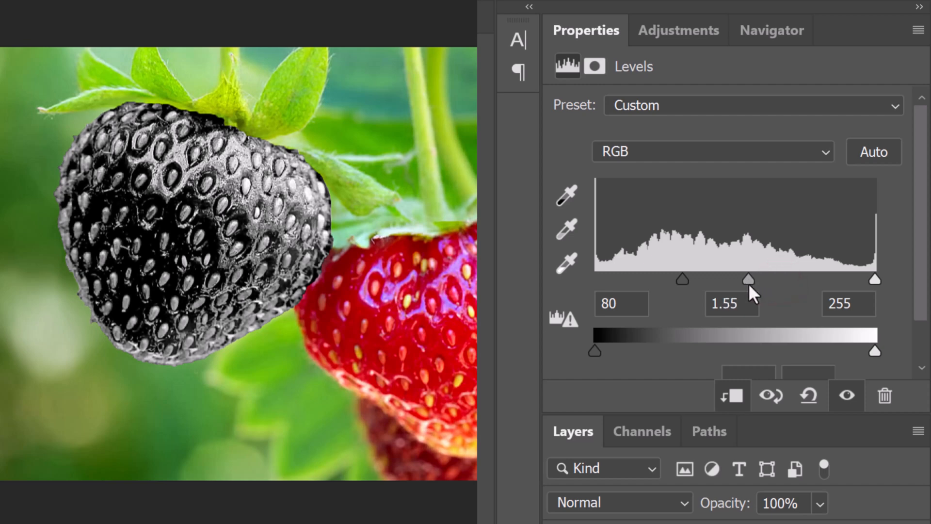
left_click_drag(747, 280, 771, 280)
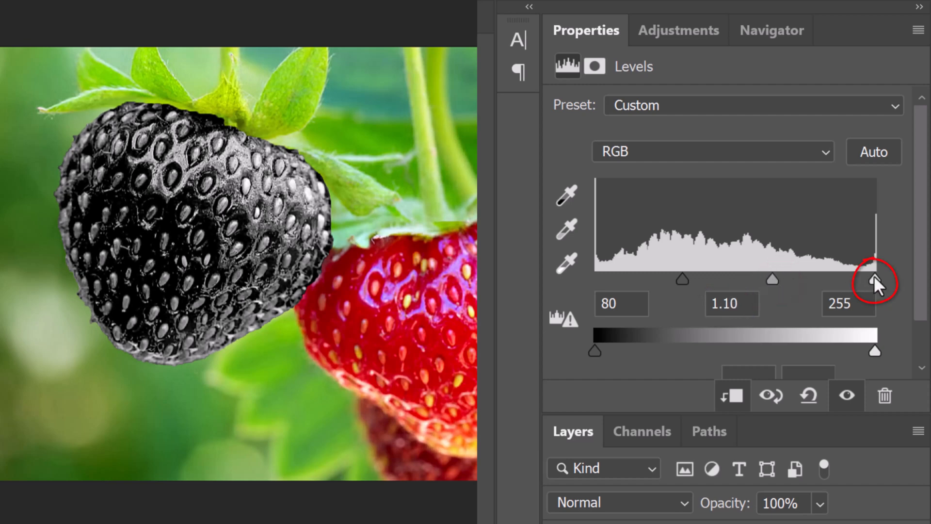
left_click_drag(875, 280, 860, 280)
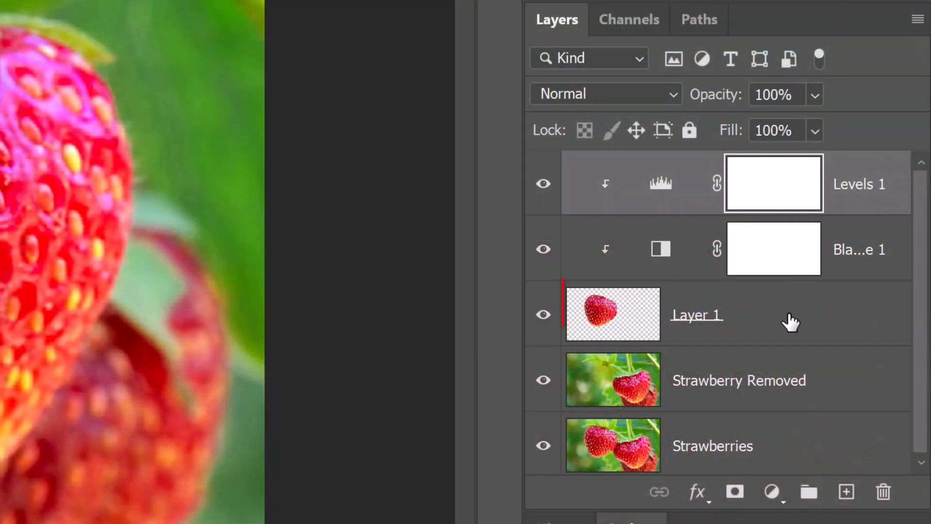
- Convert Layer 1 and its Black & White and Levels adjustments to a Smart Object in Screen mode
left_click(696, 314)
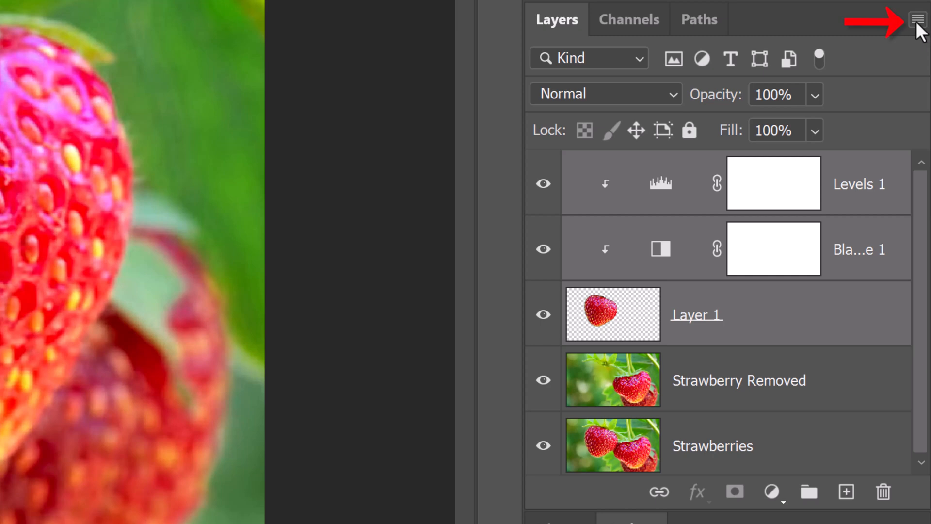
left_click(918, 18)
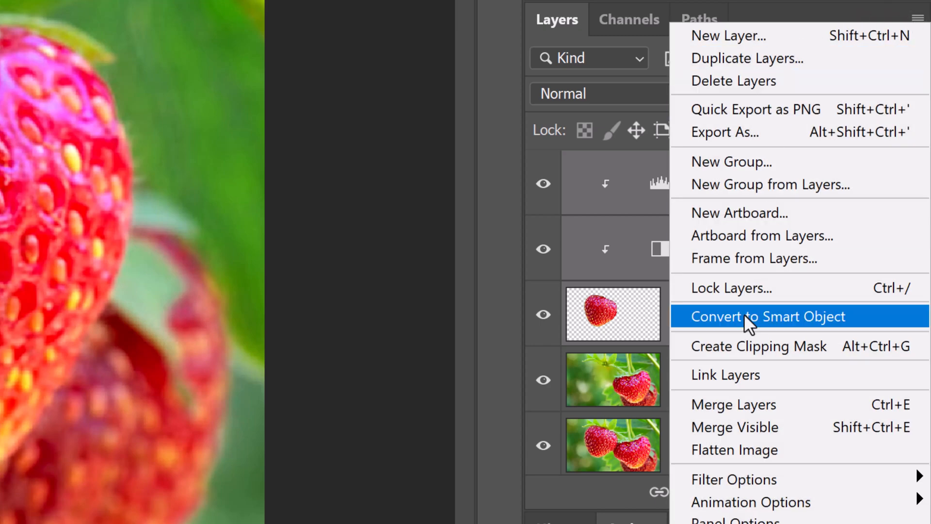
left_click(767, 315)
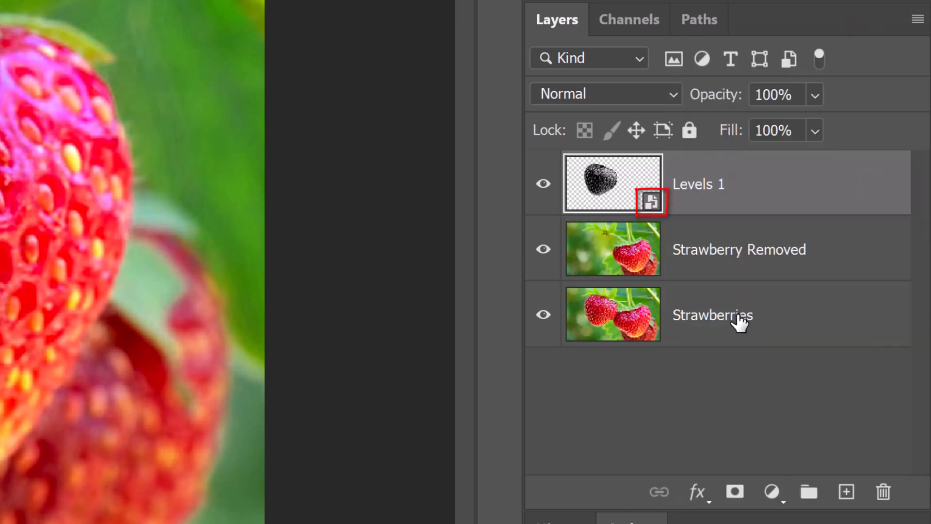
left_click(605, 93)
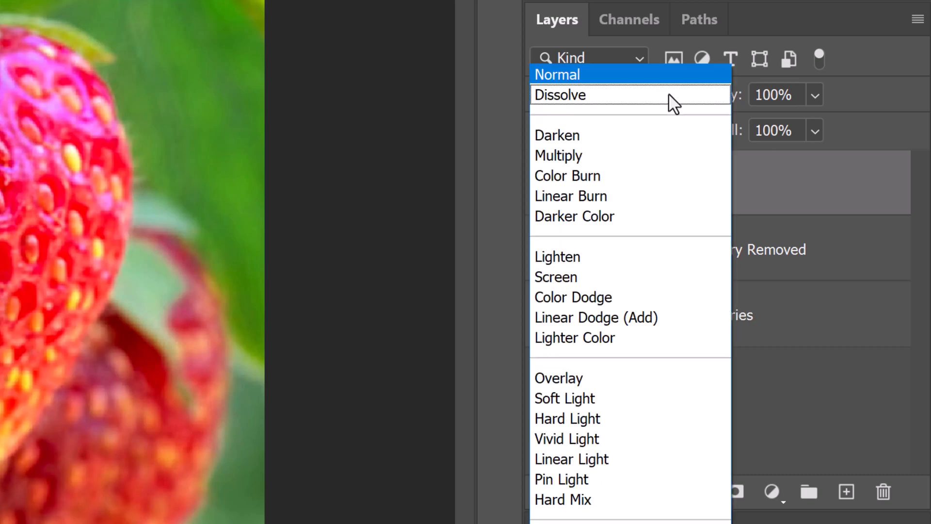
mouse_move(556, 277)
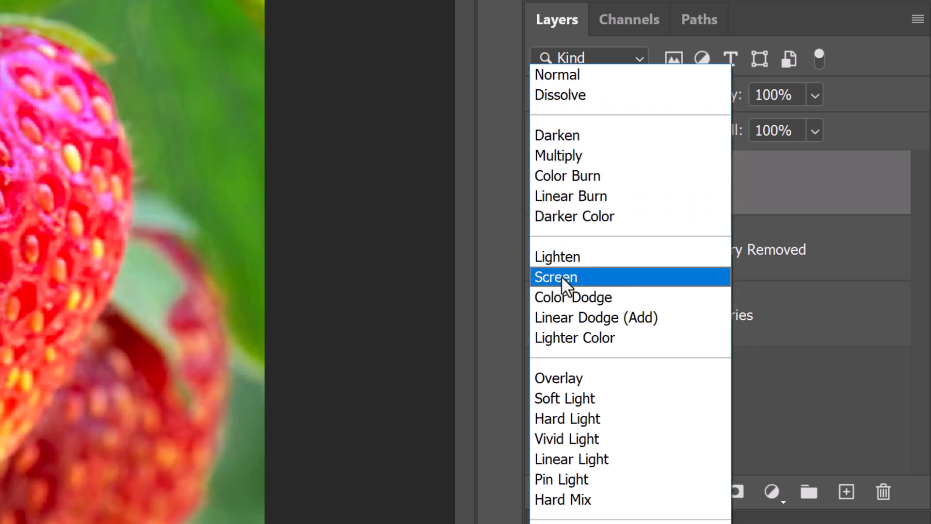
left_click(555, 277)
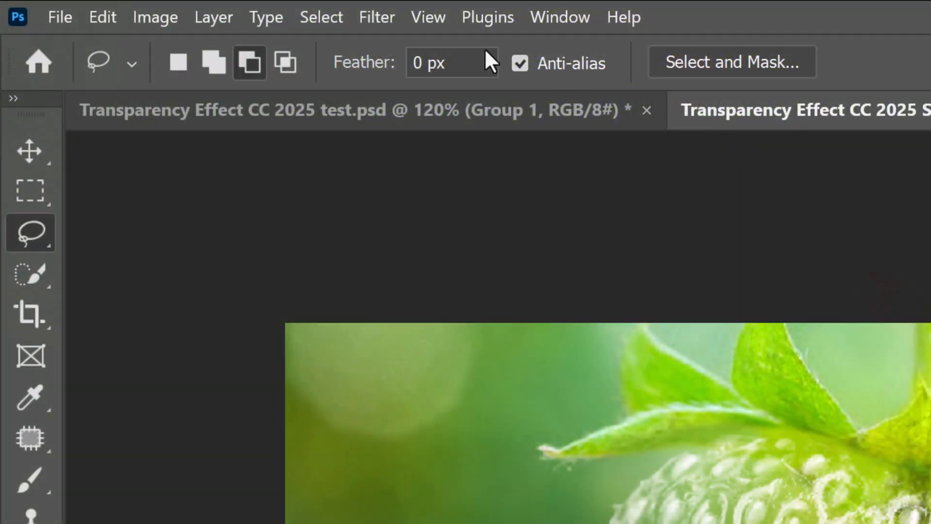
- Apply Plastic Wrap with Highlight Strength 8, Detail 10, Smoothness 6
left_click(377, 17)
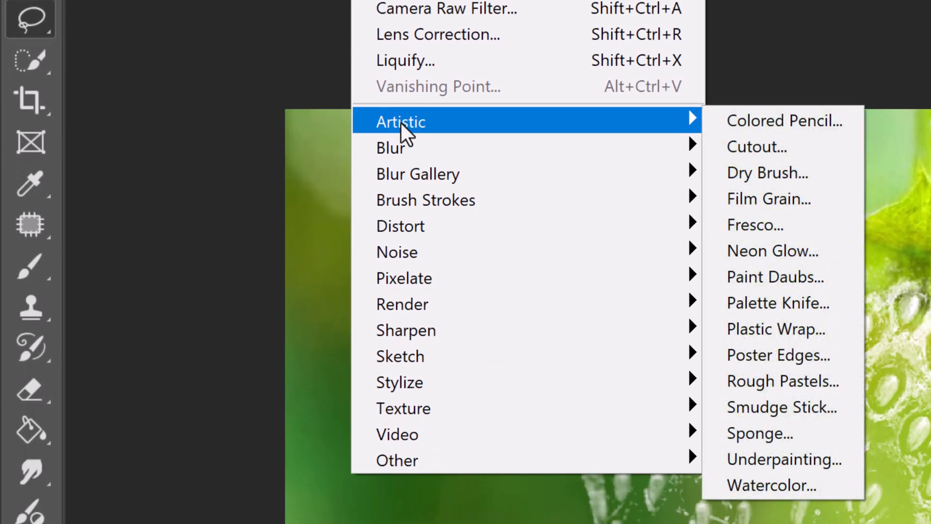
mouse_move(776, 328)
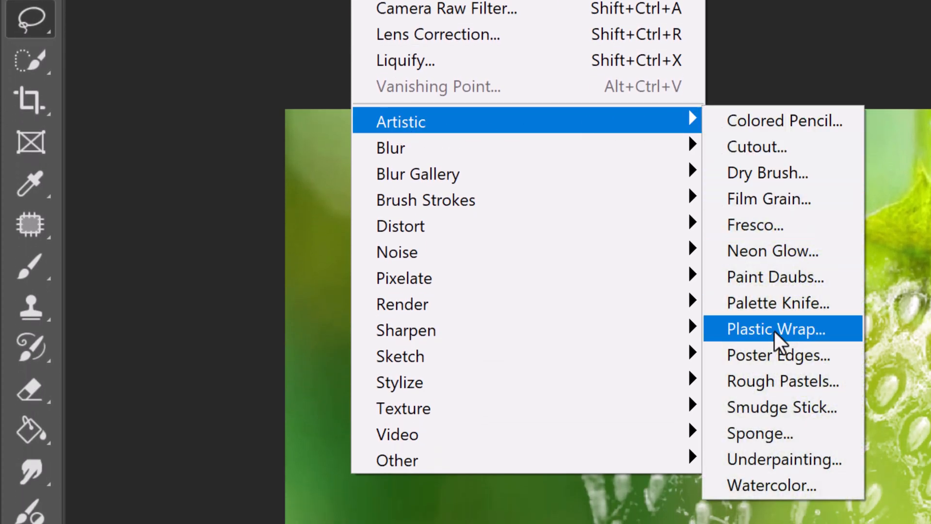
left_click(774, 329)
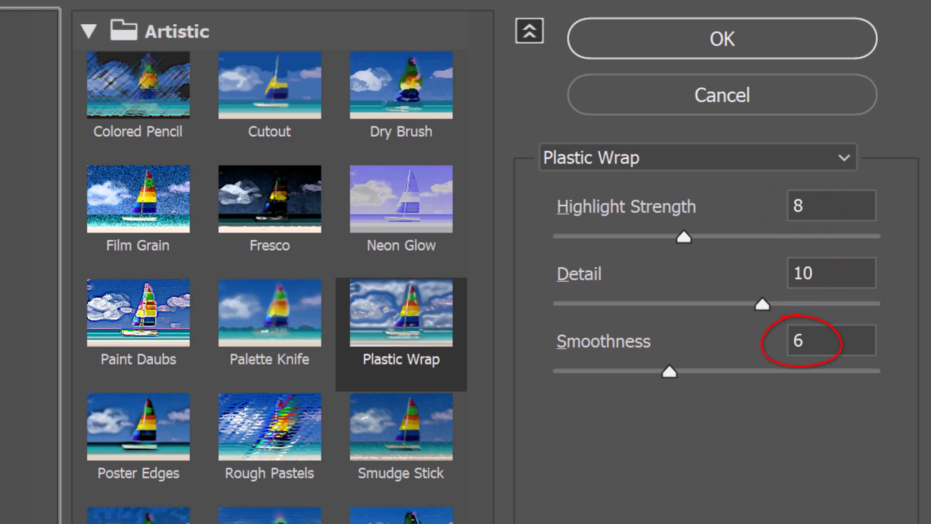
key("Enter")
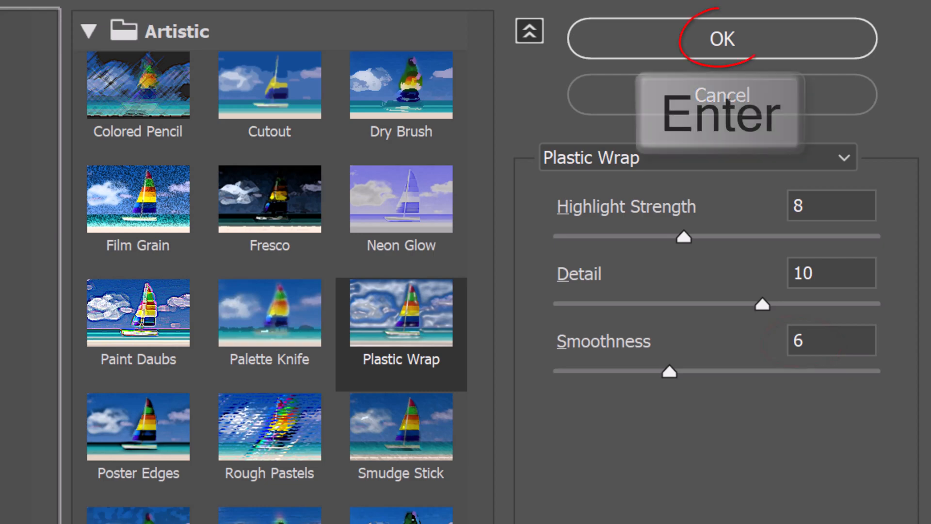
left_click(721, 38)
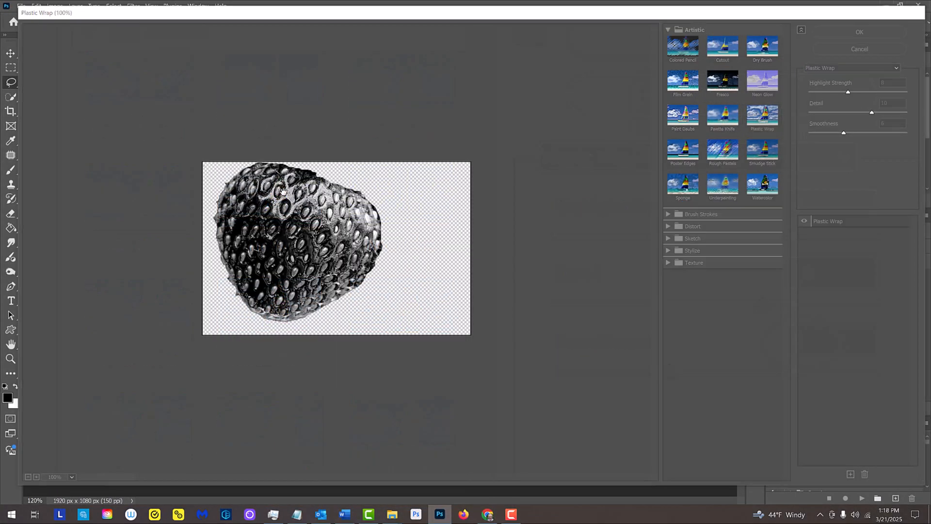